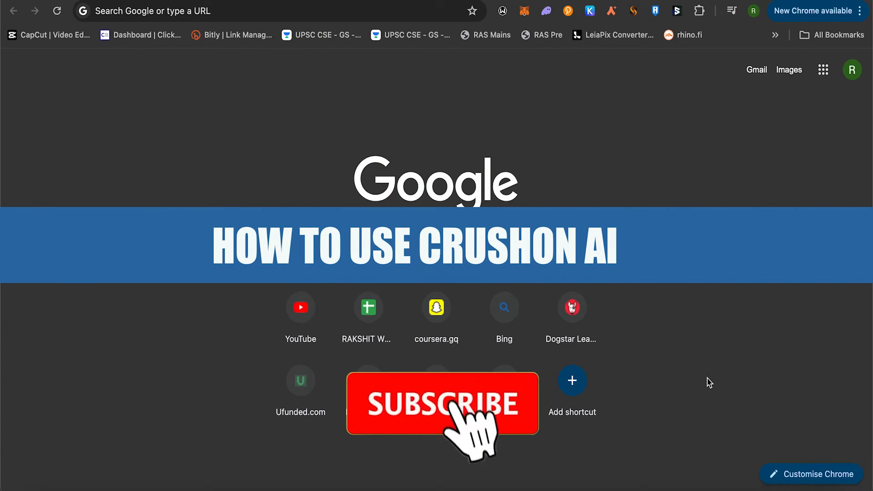
# Step: Search Google for "crushon ai" and land on the CrushOn.AI home page
pyautogui.click(442, 404)
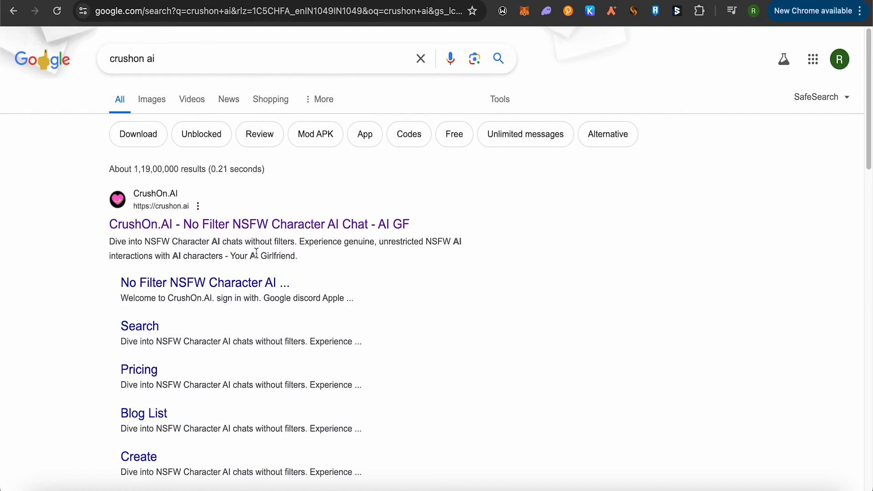
pyautogui.moveTo(290, 215)
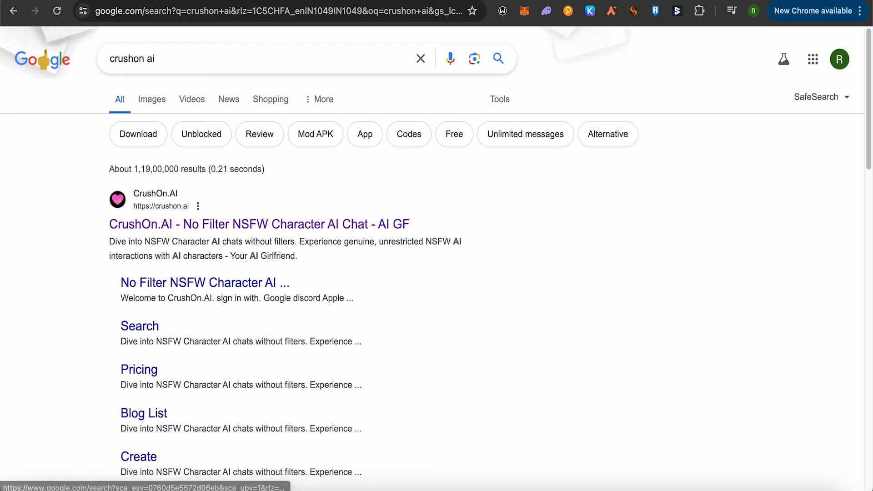
pyautogui.click(257, 223)
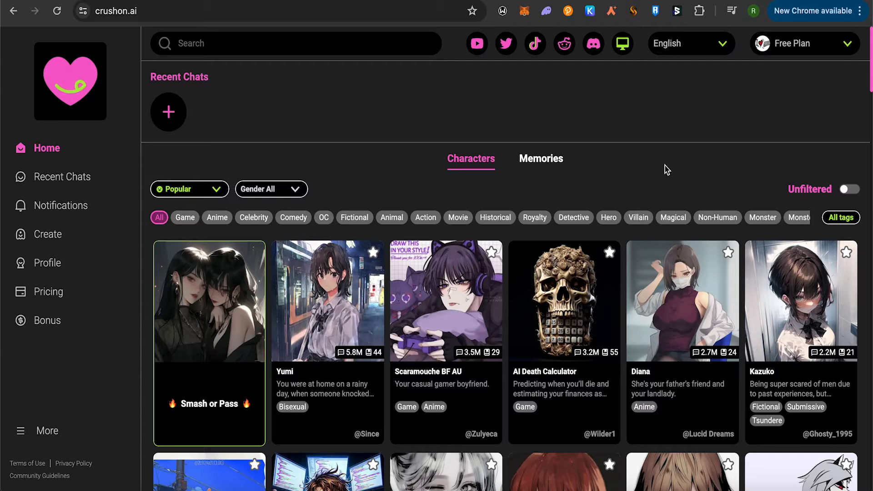
pyautogui.moveTo(715, 126)
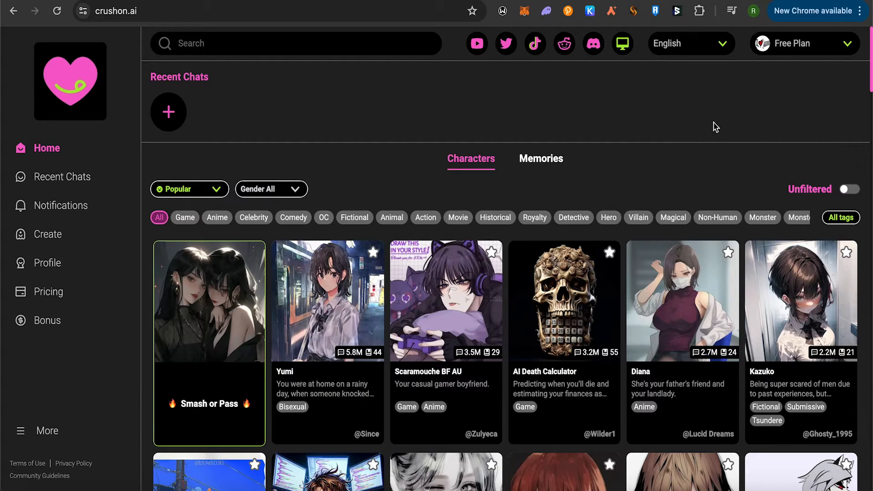
pyautogui.moveTo(435, 127)
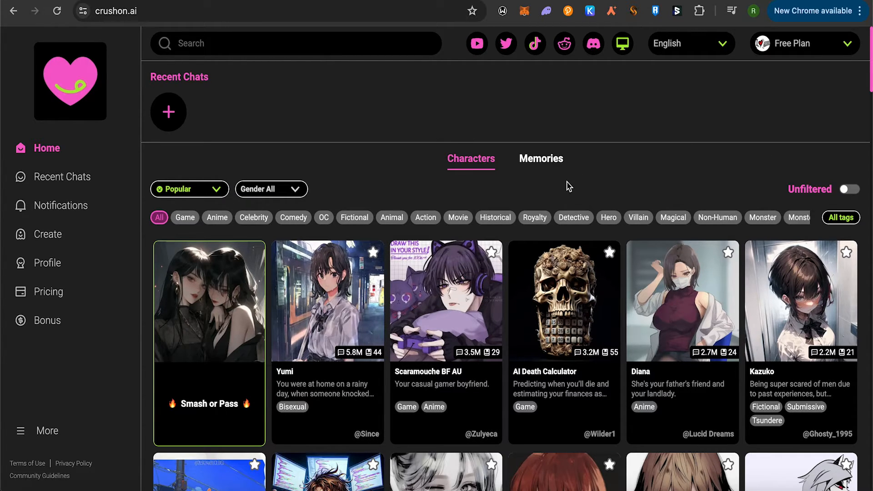
# Step: Find Yumi in the home-page Characters grid and start a chat with her
pyautogui.scroll(-3)
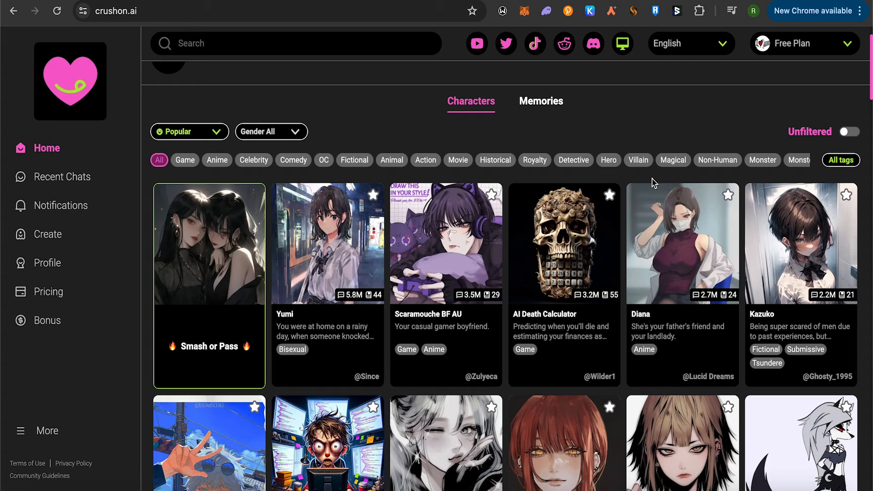
pyautogui.scroll(-3)
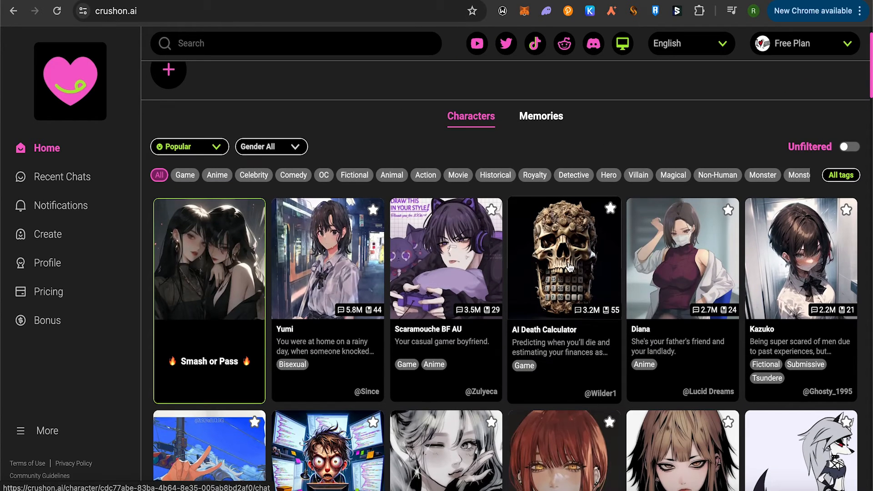
pyautogui.moveTo(570, 268)
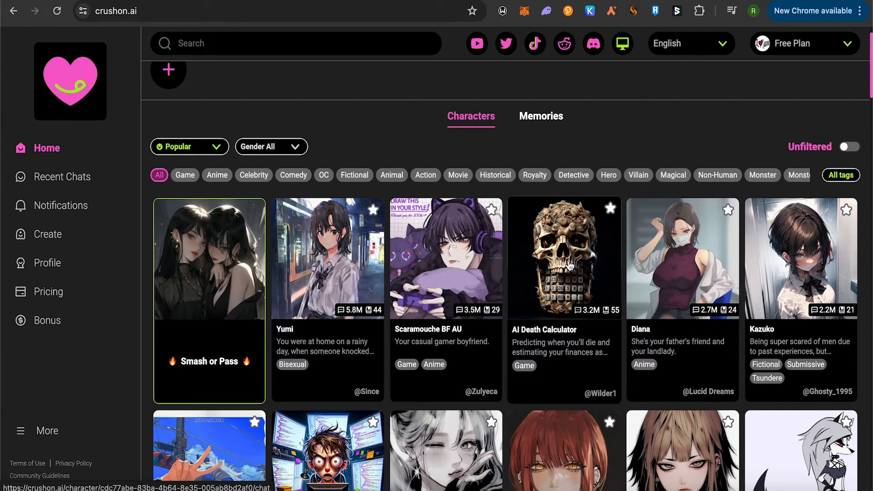
pyautogui.scroll(-3)
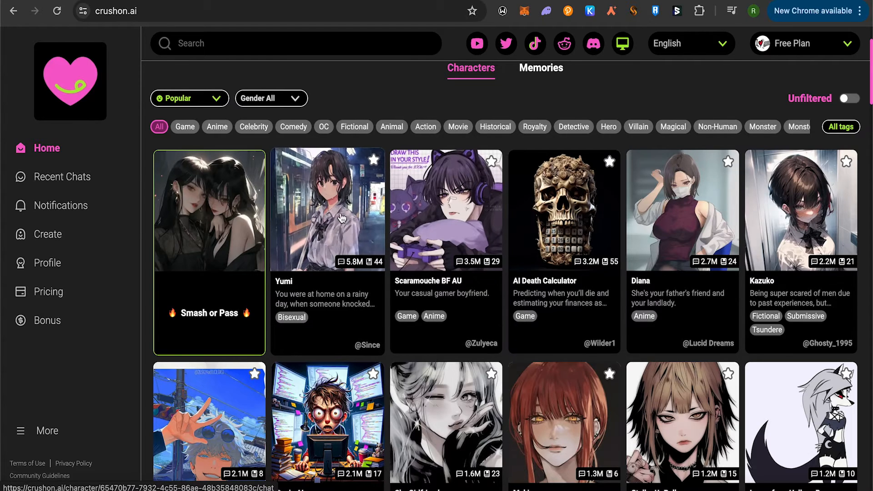
pyautogui.click(341, 217)
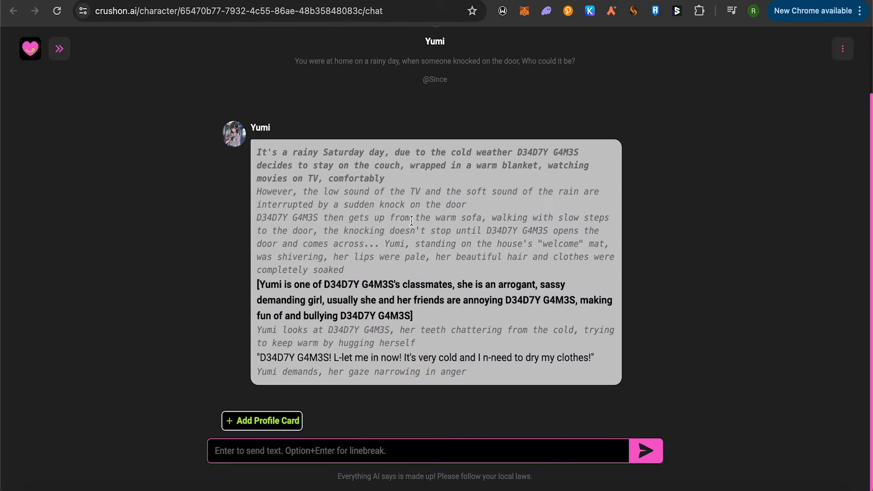
pyautogui.moveTo(266, 480)
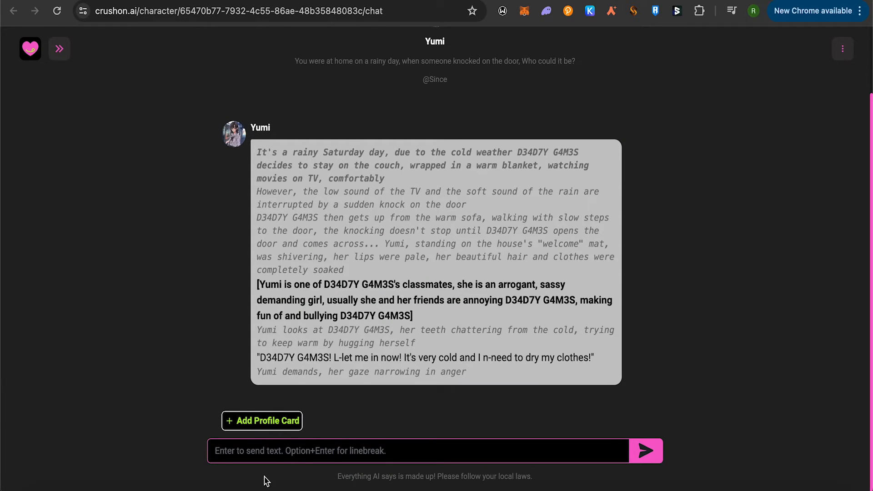
# Step: Send "Hi" to Yumi and receive her first in-character reply
pyautogui.write('H')
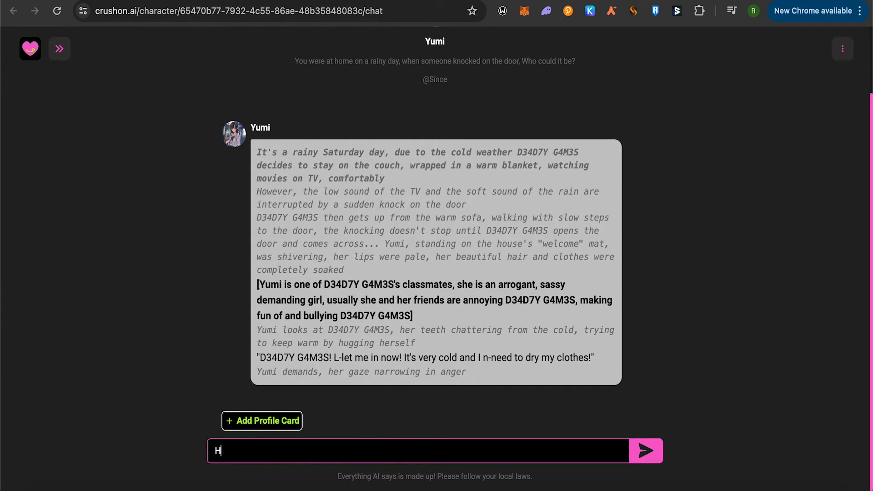
pyautogui.click(646, 450)
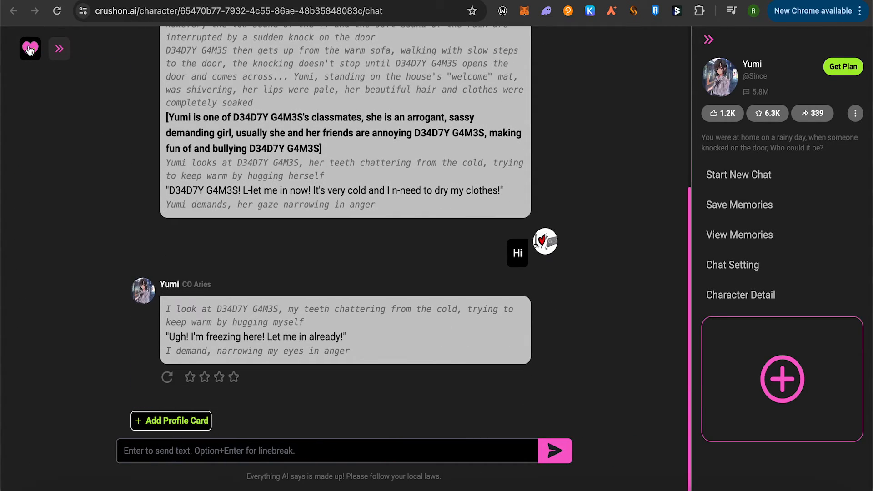
pyautogui.click(58, 49)
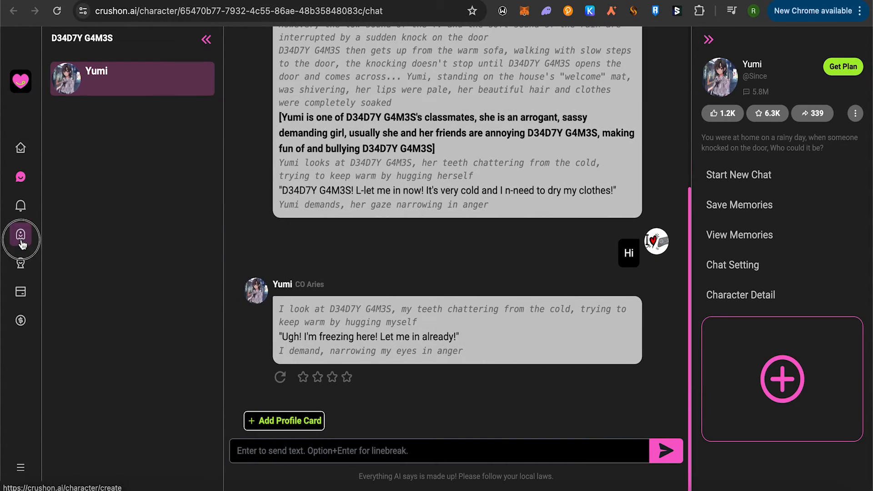
# Step: Visit the Create page briefly, then land on the CrushOn Coins rewards page
pyautogui.click(20, 235)
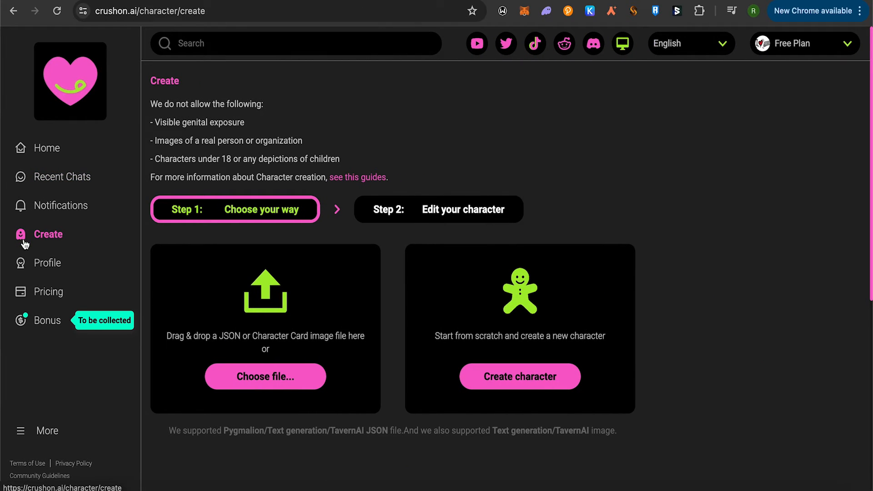
pyautogui.moveTo(680, 282)
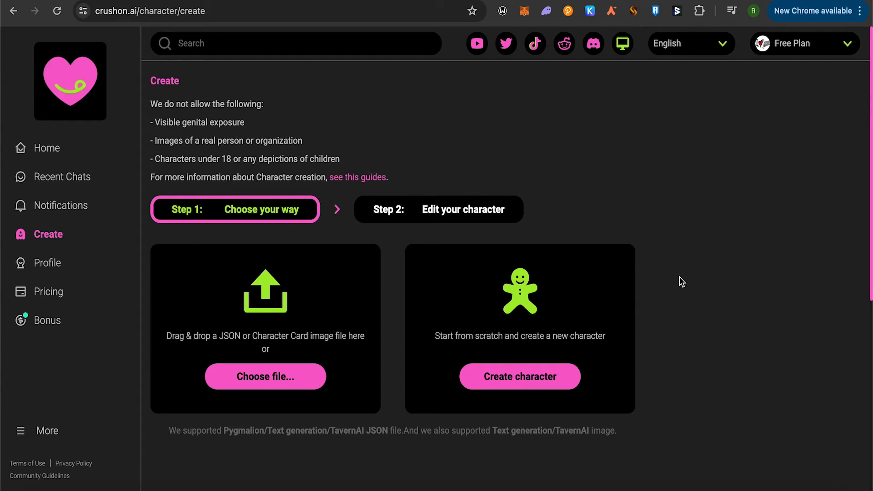
pyautogui.click(47, 320)
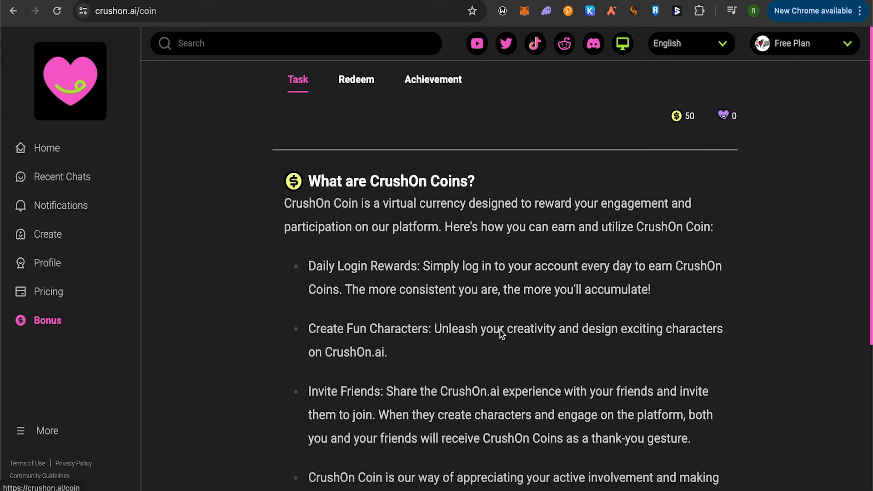
# Step: Claim the +10 Daily Conversation reward under Daily Tasks
pyautogui.scroll(-3)
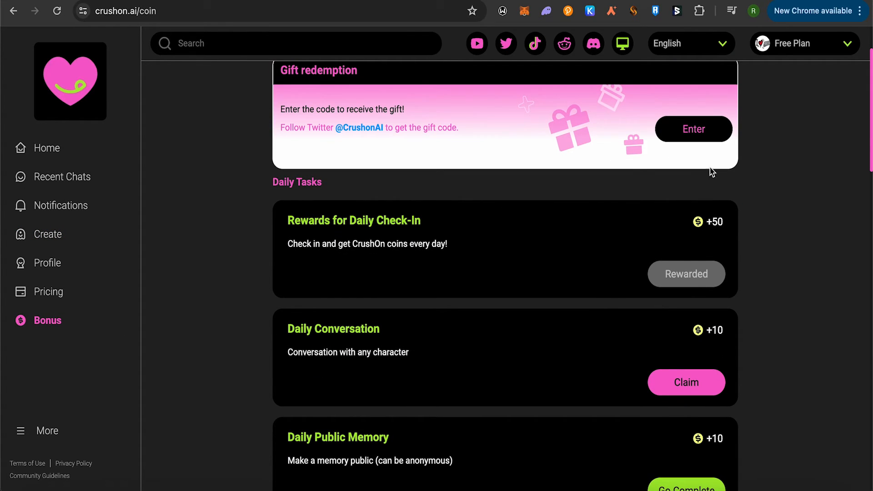
pyautogui.moveTo(708, 248)
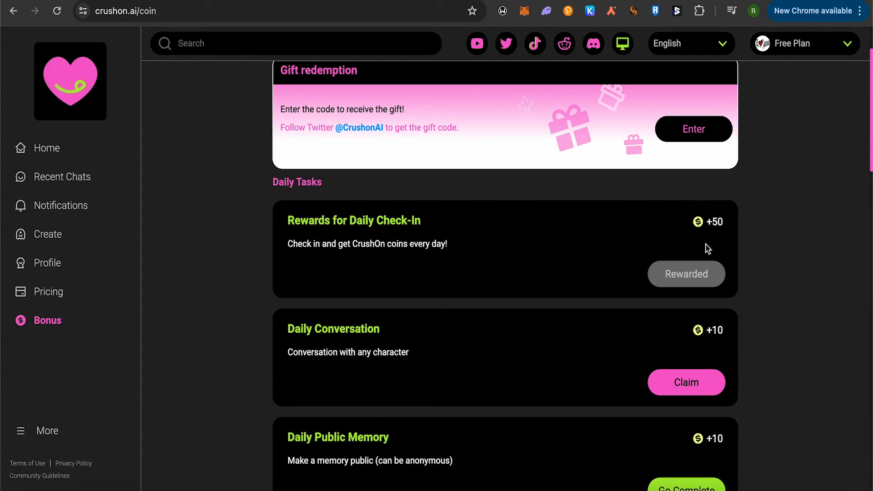
pyautogui.scroll(-3)
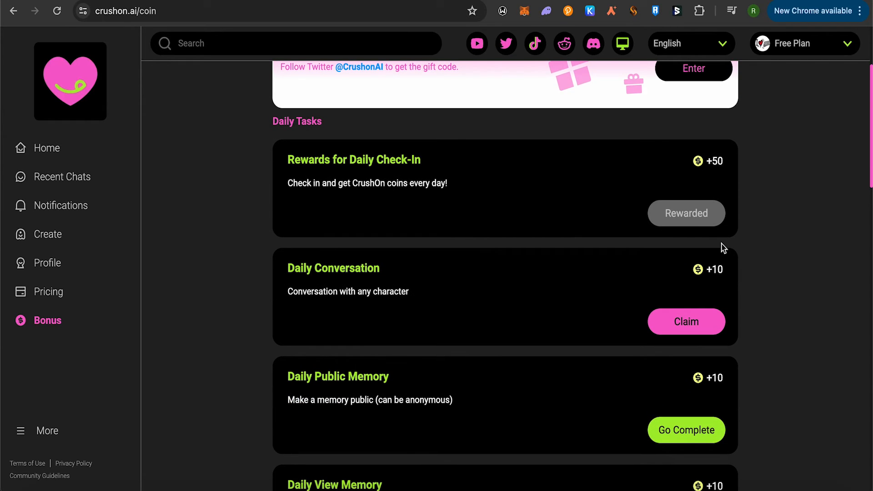
pyautogui.scroll(-3)
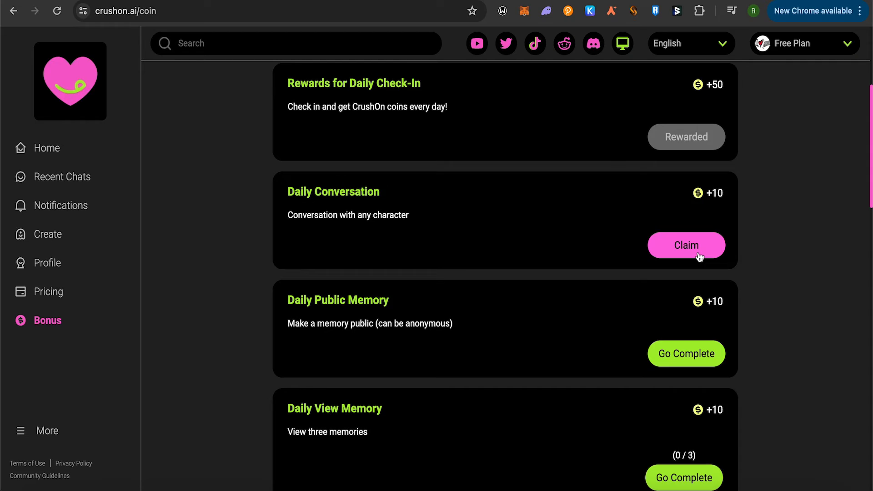
pyautogui.click(686, 246)
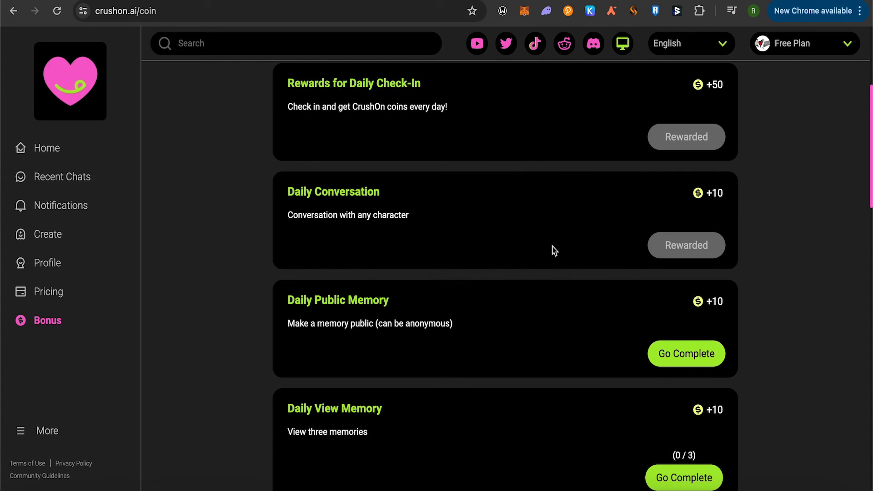
pyautogui.scroll(-3)
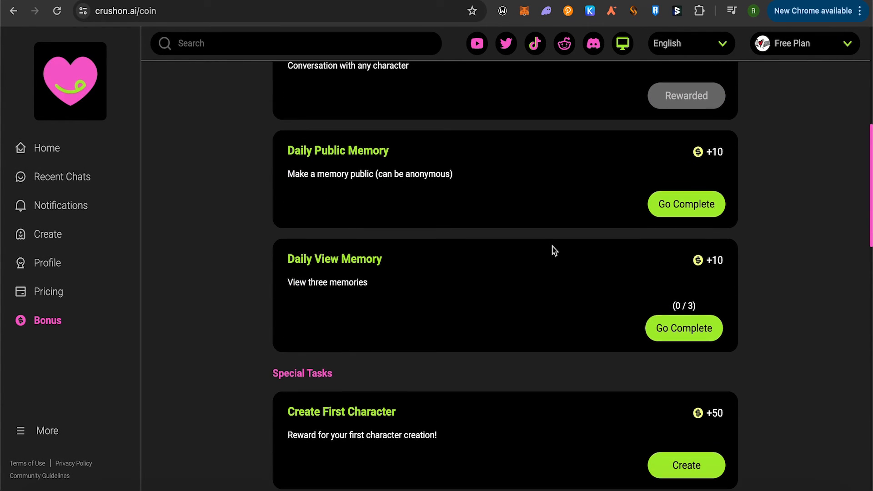
pyautogui.scroll(-3)
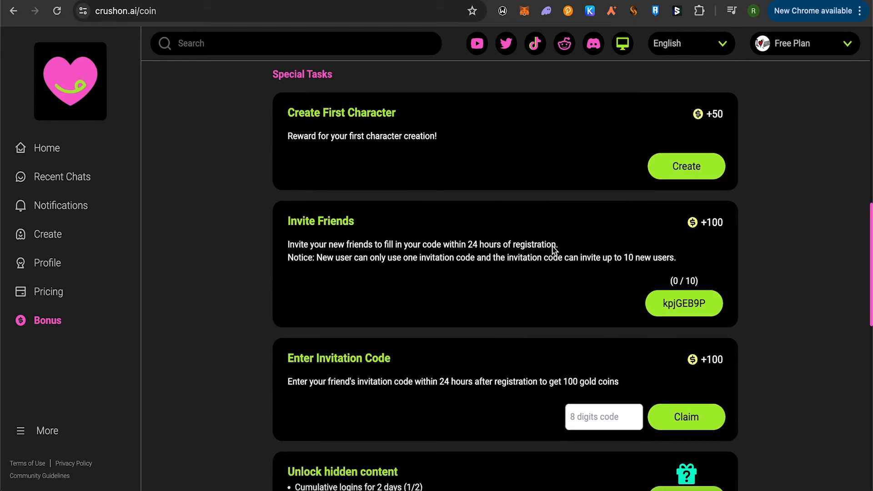
pyautogui.scroll(-3)
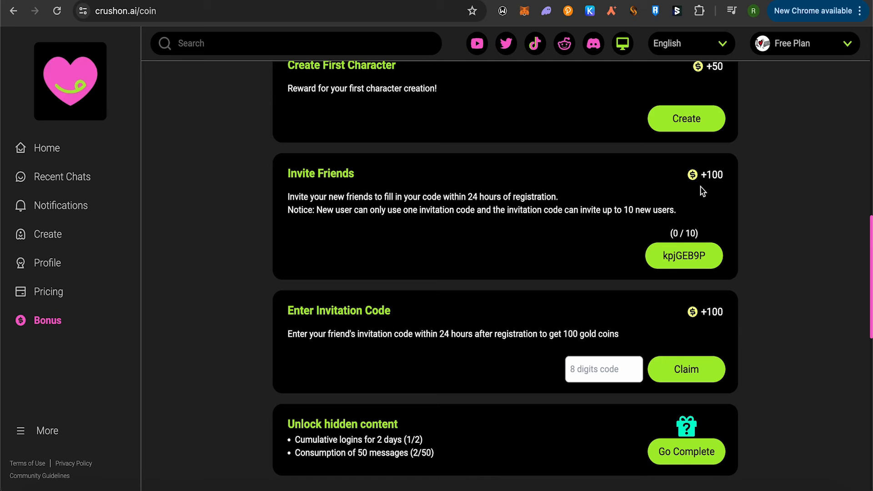
pyautogui.moveTo(704, 203)
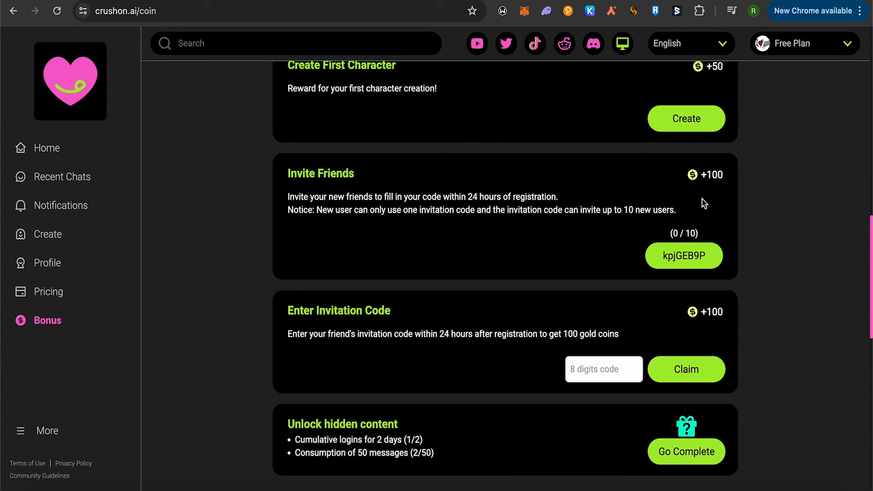
pyautogui.moveTo(695, 260)
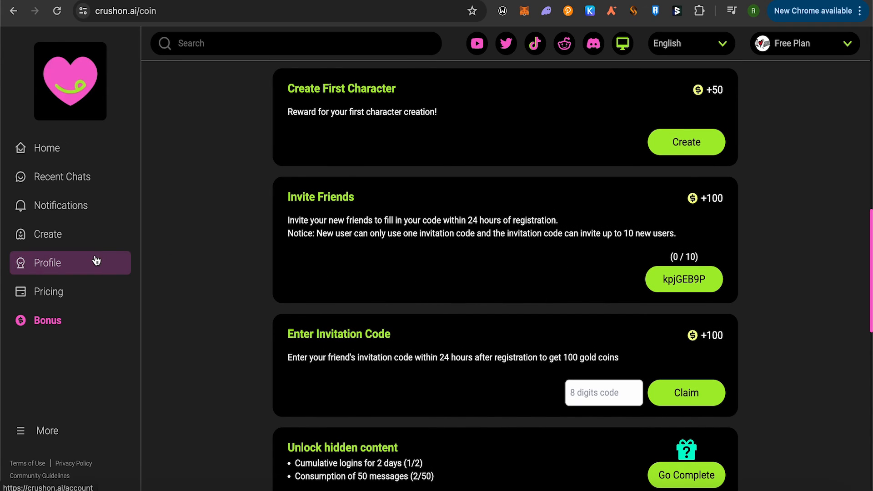
pyautogui.moveTo(47, 307)
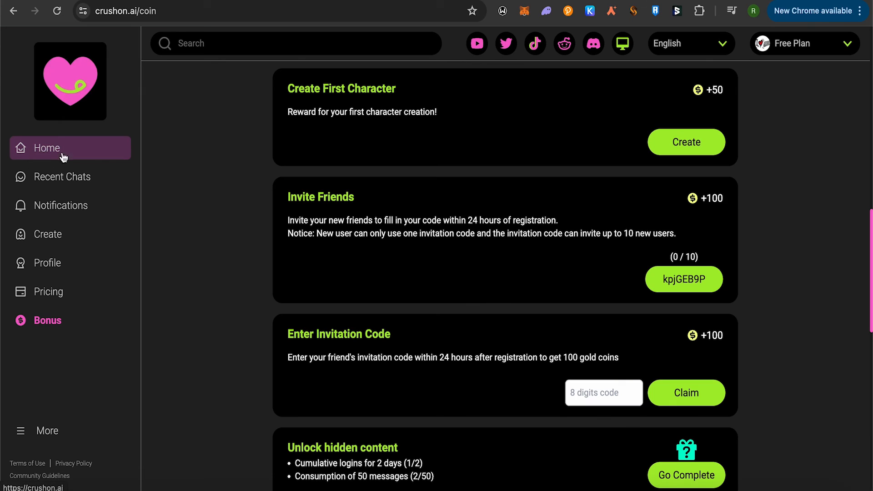
# Step: Go back to the home page showing Yumi among the recent chats
pyautogui.click(43, 147)
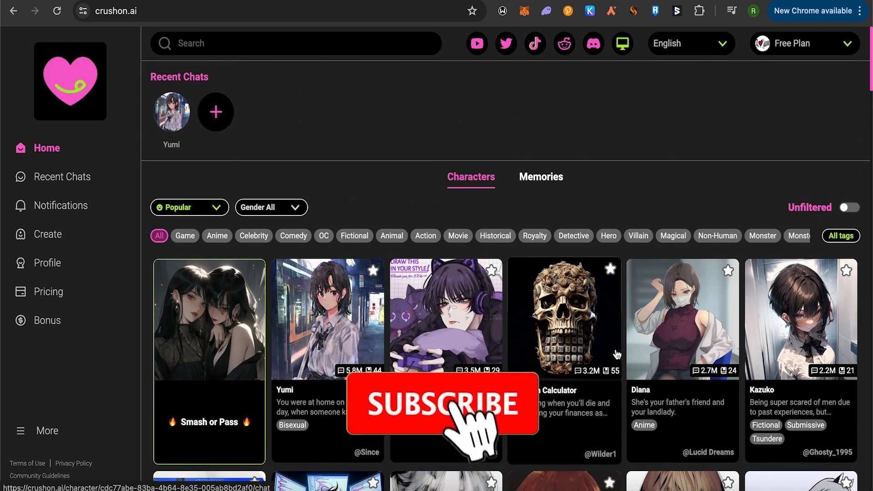
pyautogui.click(442, 407)
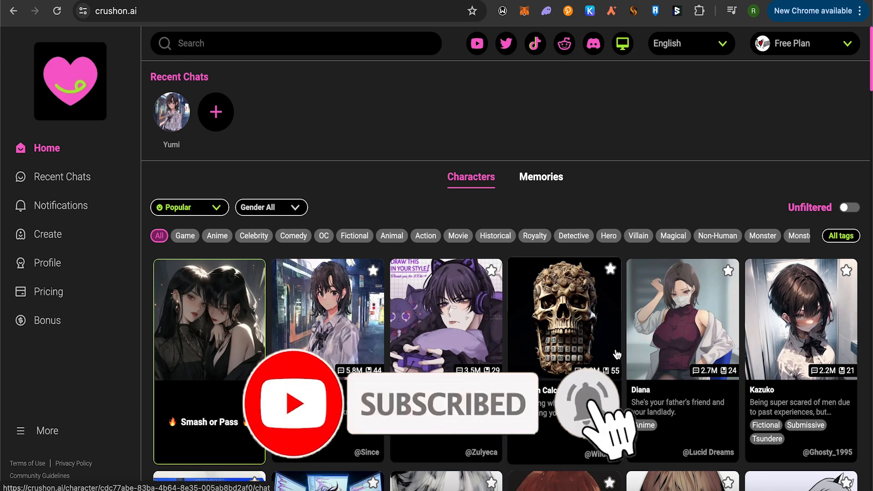